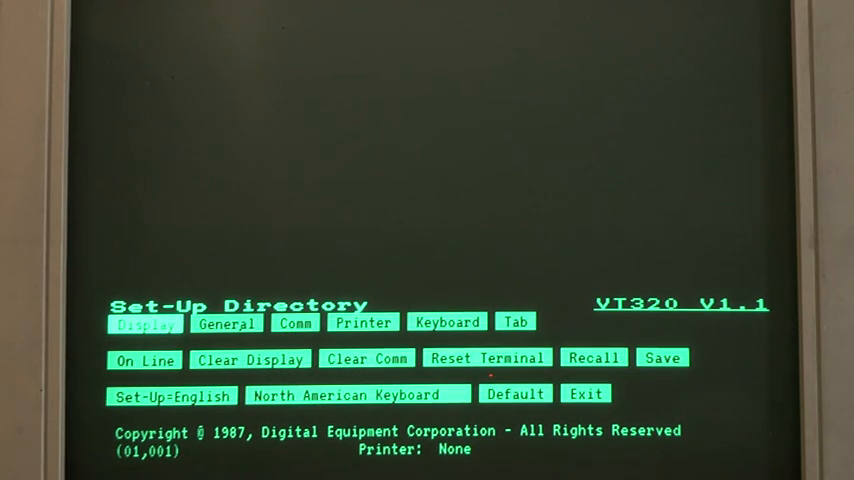
- Adjust the terminal's communications transmit speed setting, then leave the settings
left_click(295, 322)
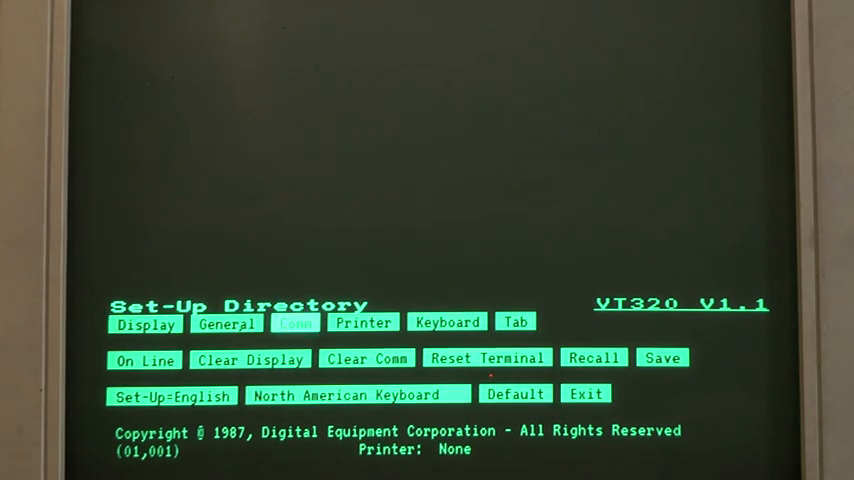
left_click(295, 322)
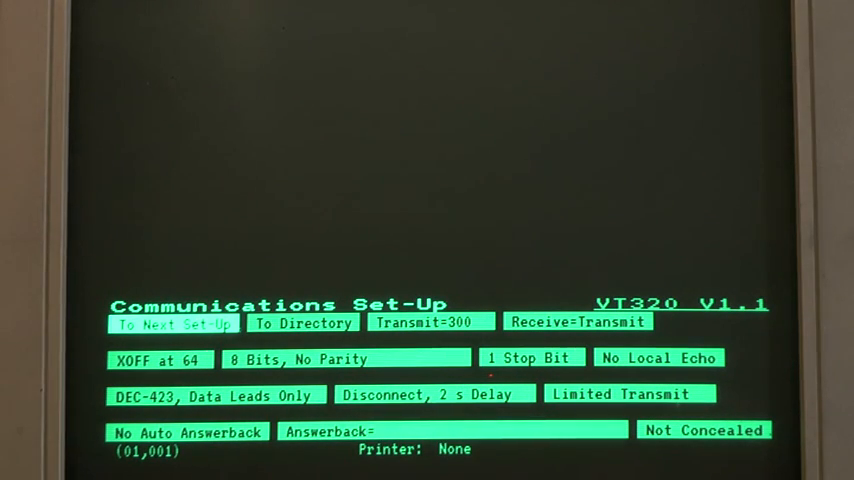
left_click(431, 321)
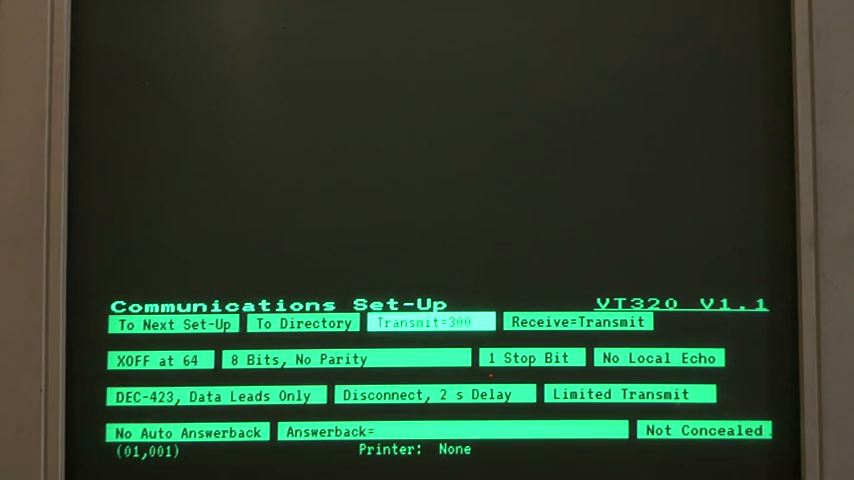
left_click(431, 321)
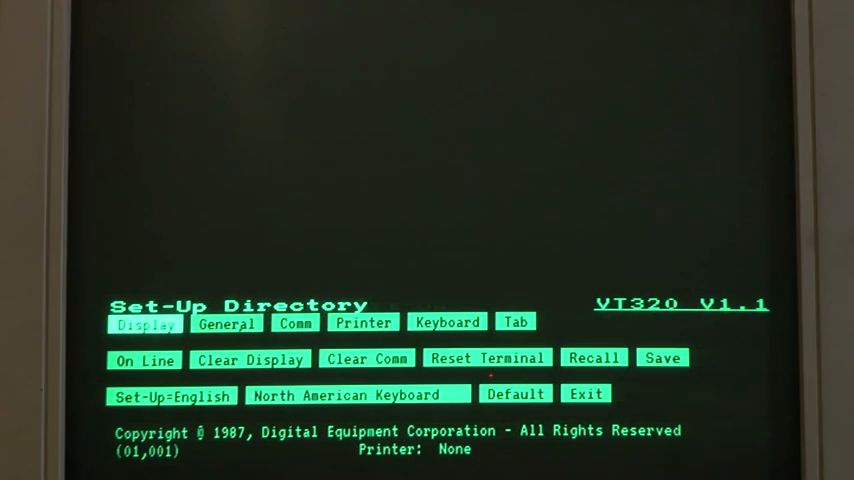
left_click(366, 358)
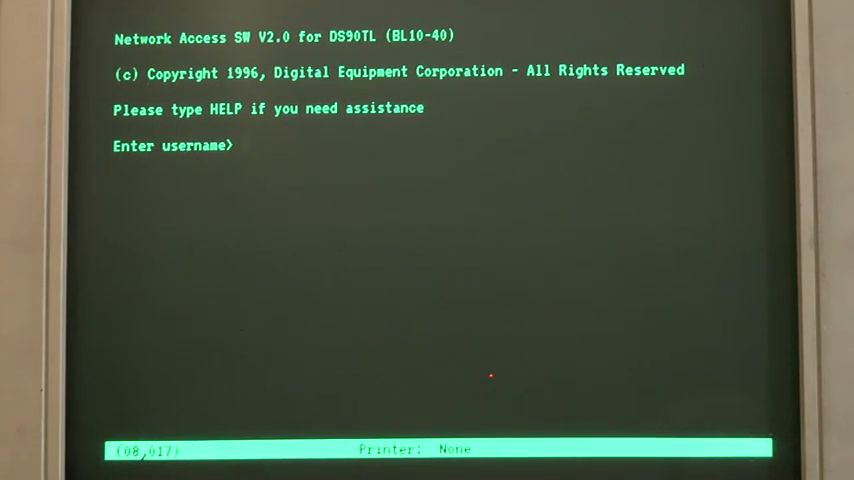
- Enter username msw at the Local> prompt and list available LAT services with SHOW SERVICES
type("msw")
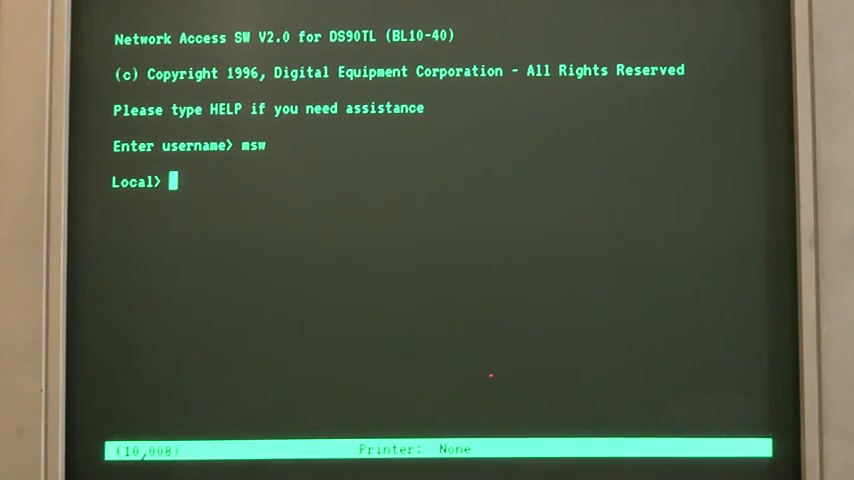
type("s")
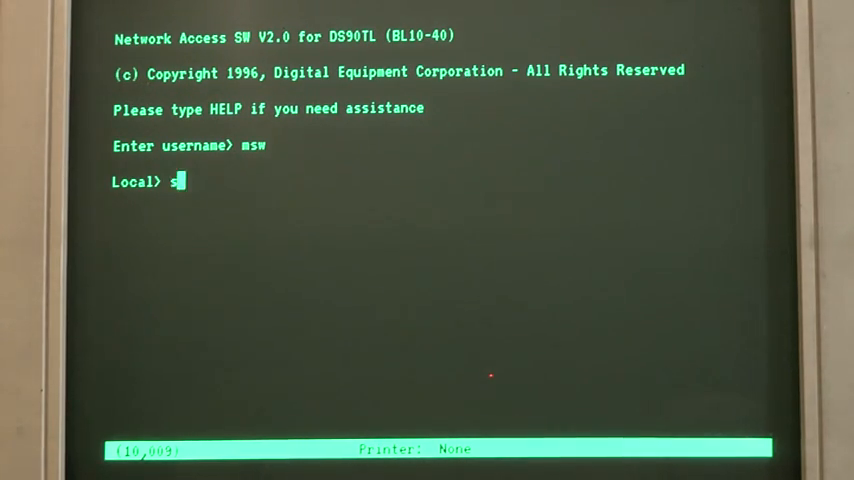
type("how")
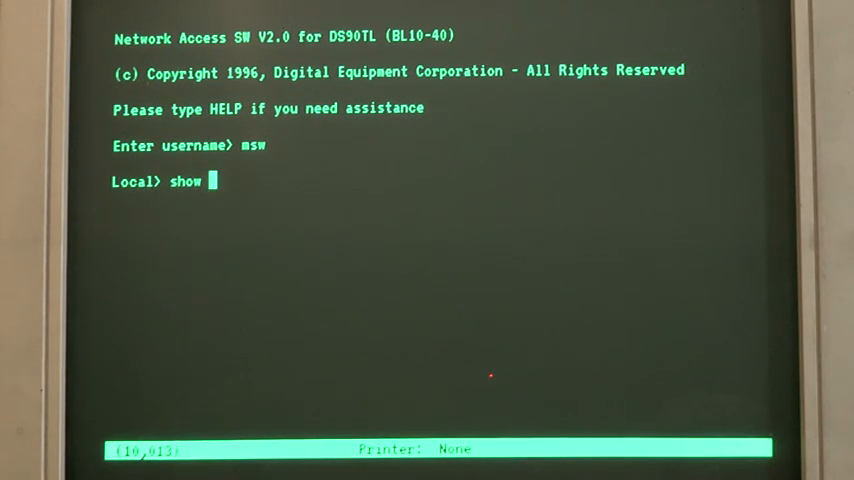
type("s")
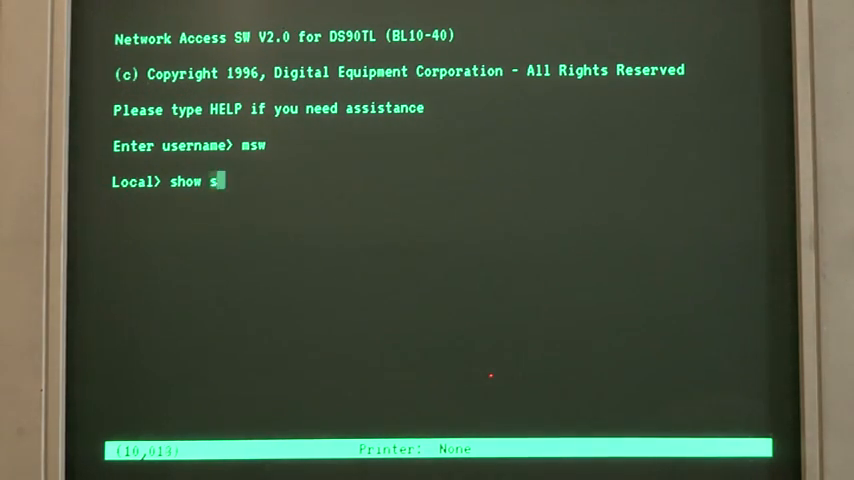
type("ervic")
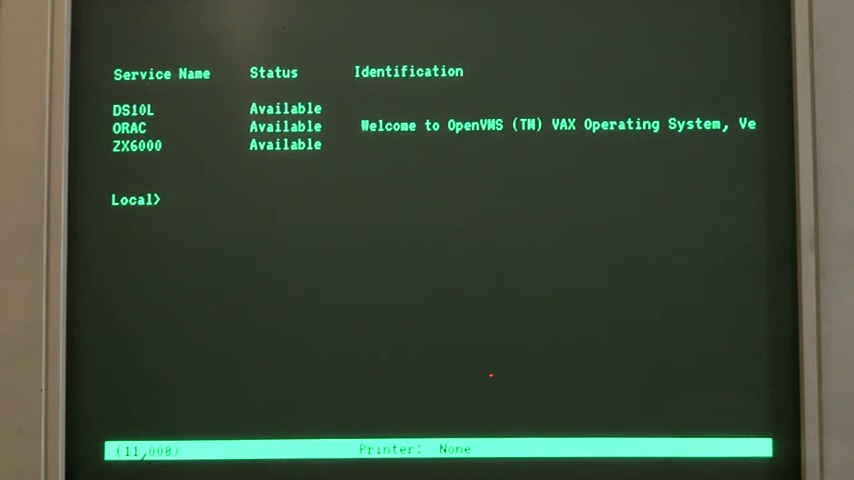
- Connect to the ORAC service to reach the OpenVMS login prompt
type("c")
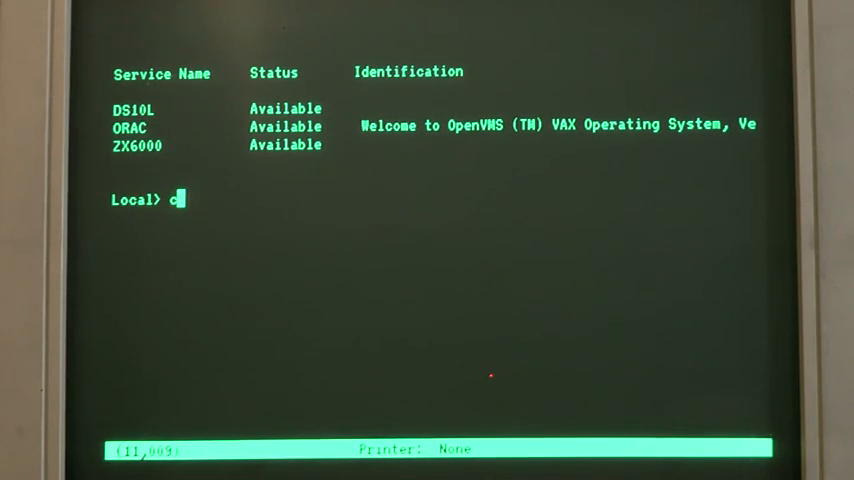
type("onnect")
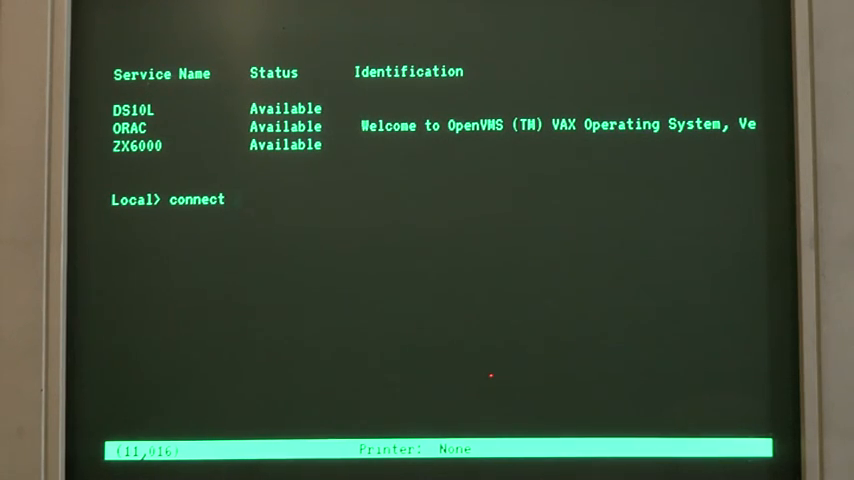
type("orac")
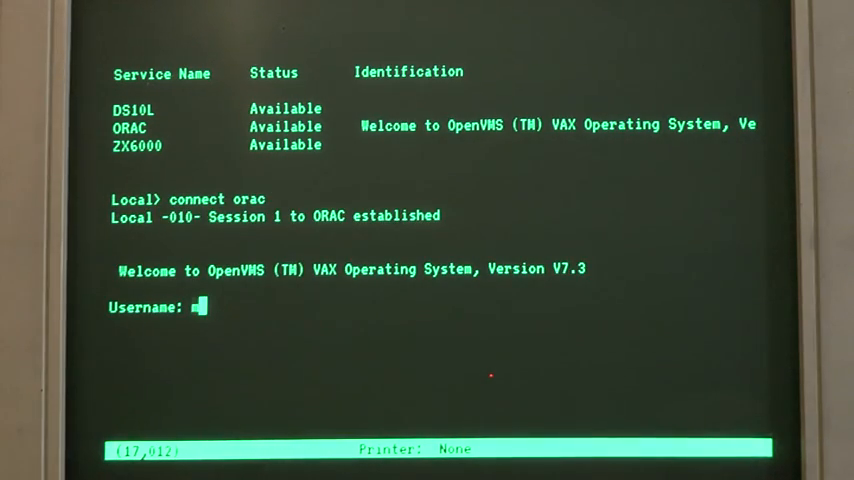
- Log in as msw, start APL, and give vt320 as the terminal type
type("msw")
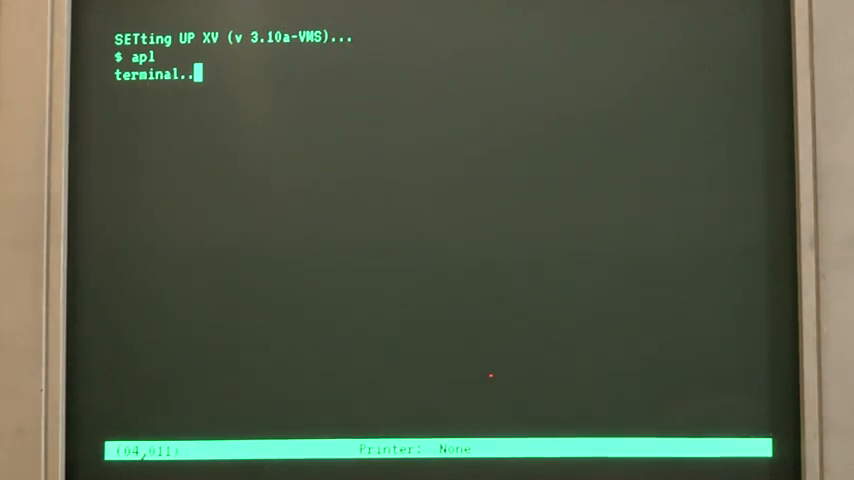
type("vt320")
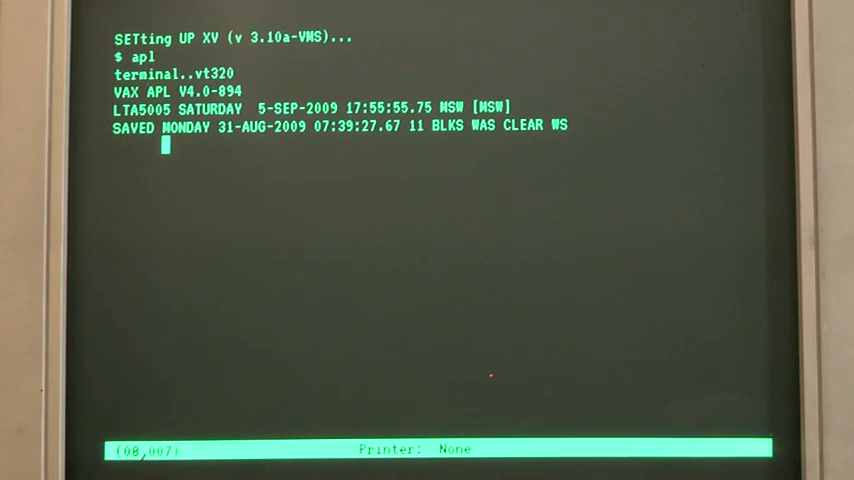
- Enter D at the APL prompt once the V4.0 banner and CLEAR WS appear
type("D")
type("1+2")
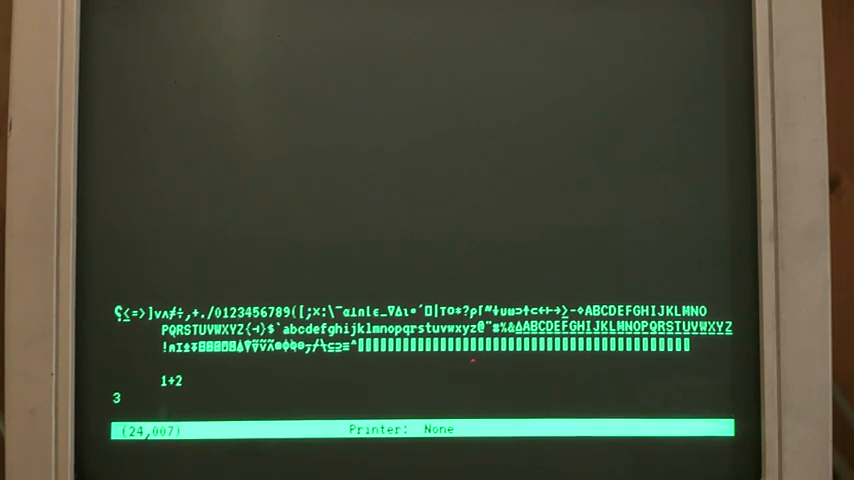
- Enter A←1+2, then display A to get 3
type("A")
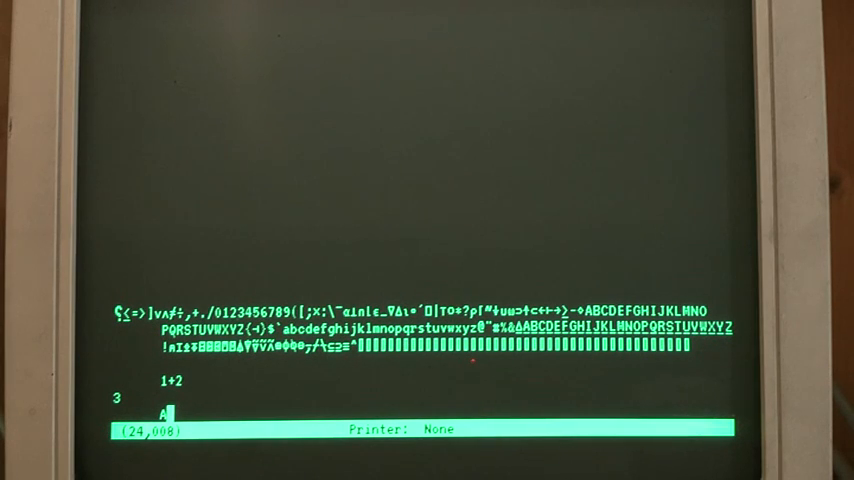
type("+1")
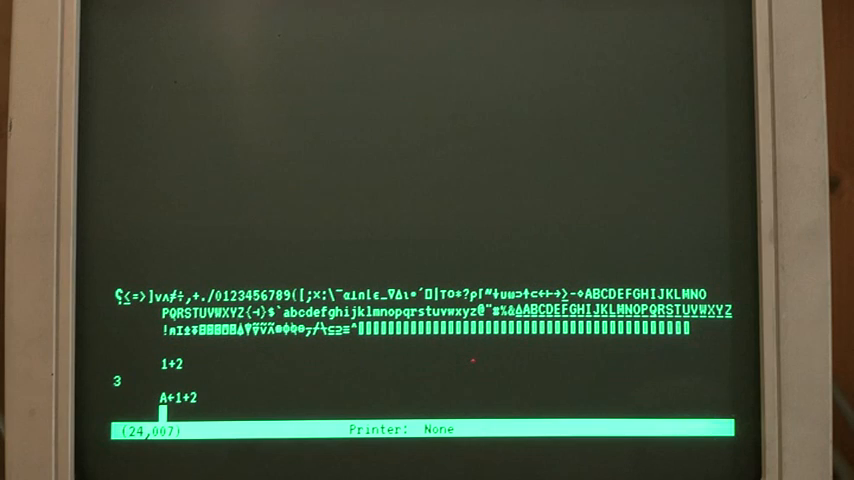
key("Return")
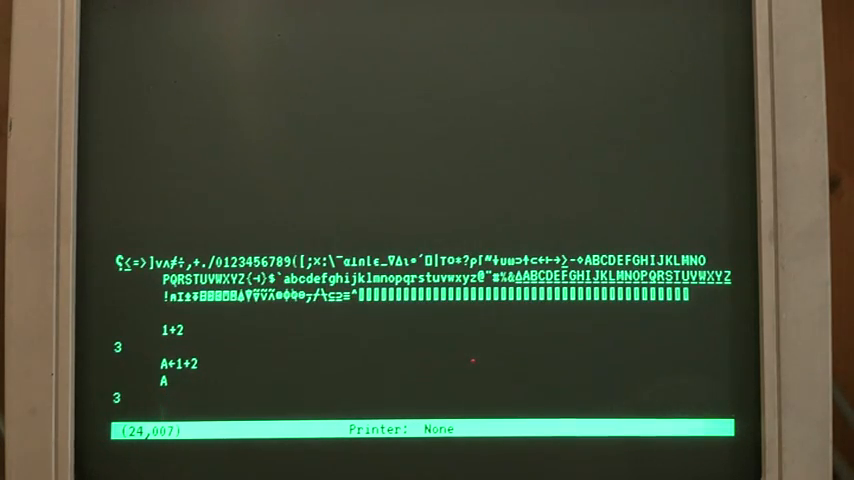